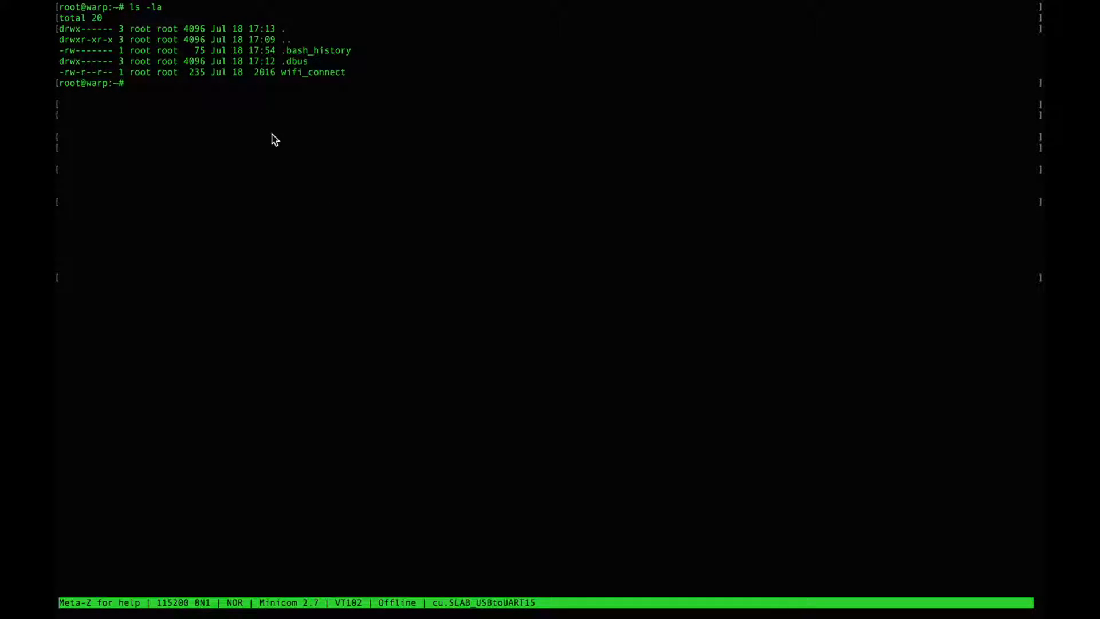
pyautogui.moveTo(84, 82)
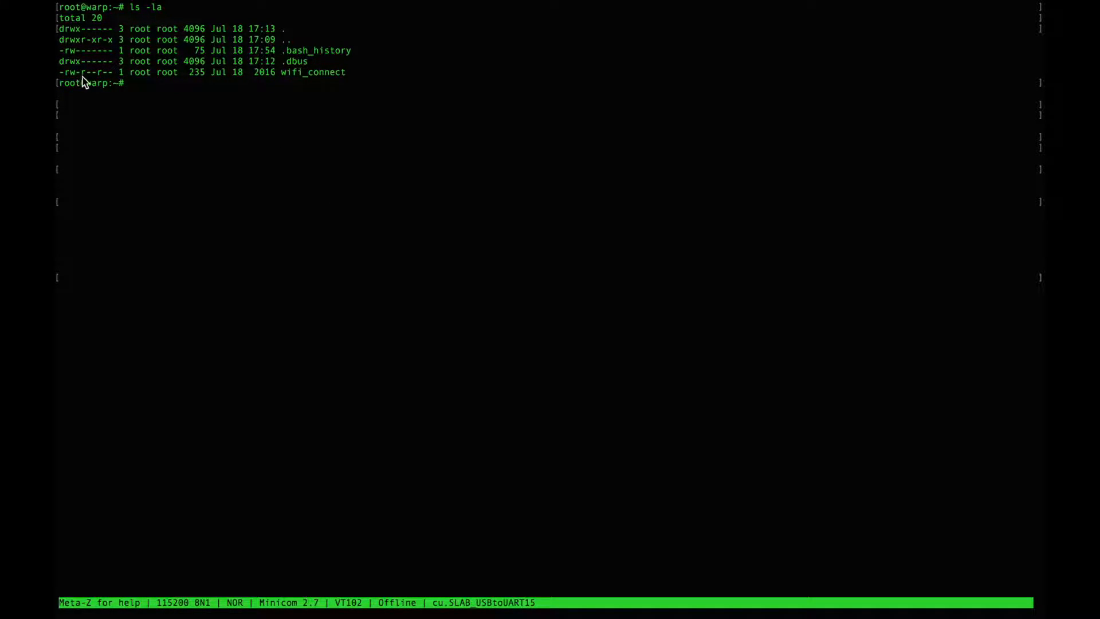
pyautogui.moveTo(260, 86)
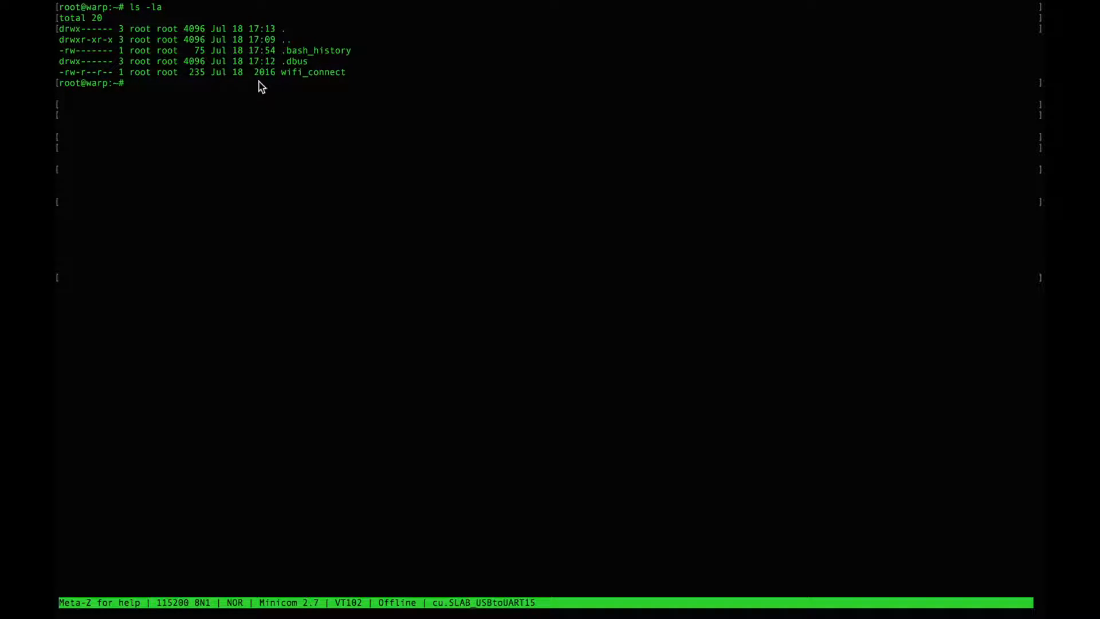
pyautogui.moveTo(271, 118)
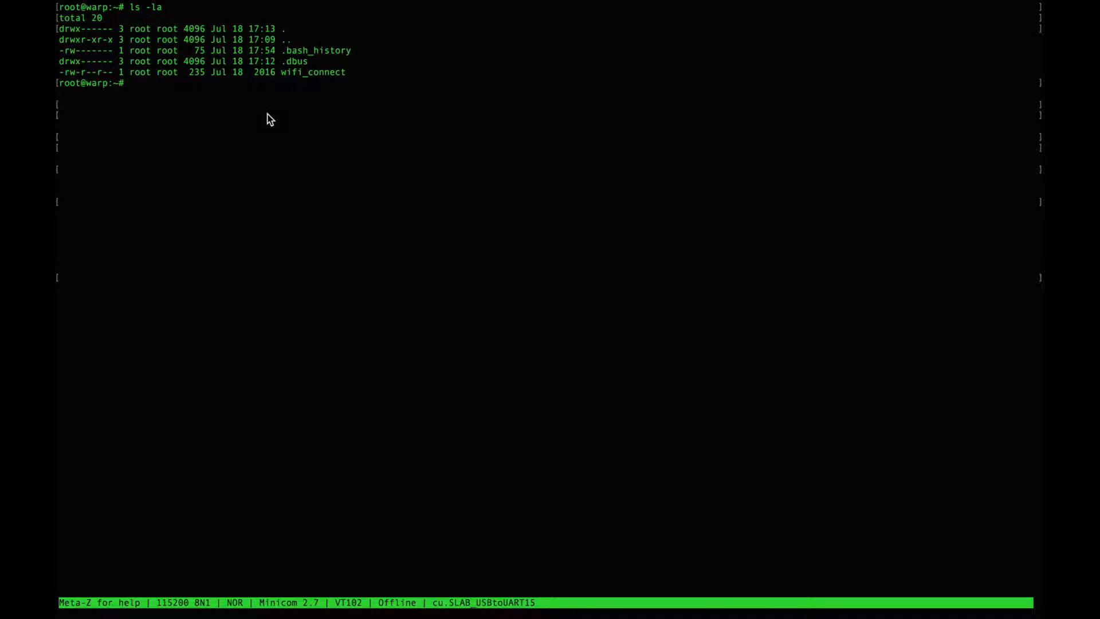
# Give wifi_connect 750 permissions (rwxr-x---) and re-list the directory to confirm.
pyautogui.write('chmod')
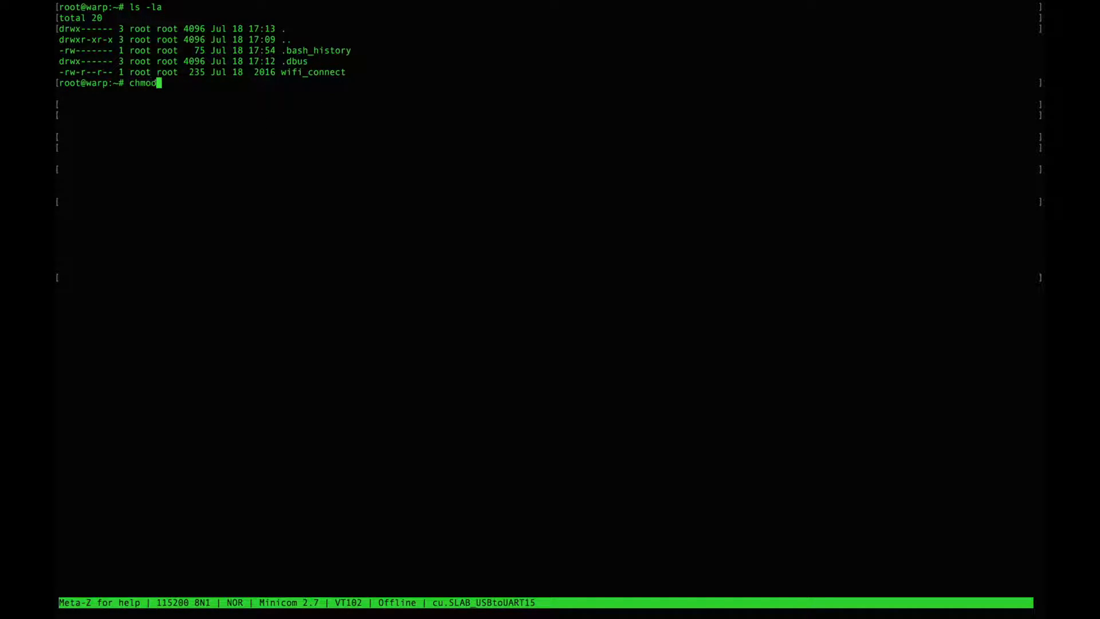
pyautogui.write('750')
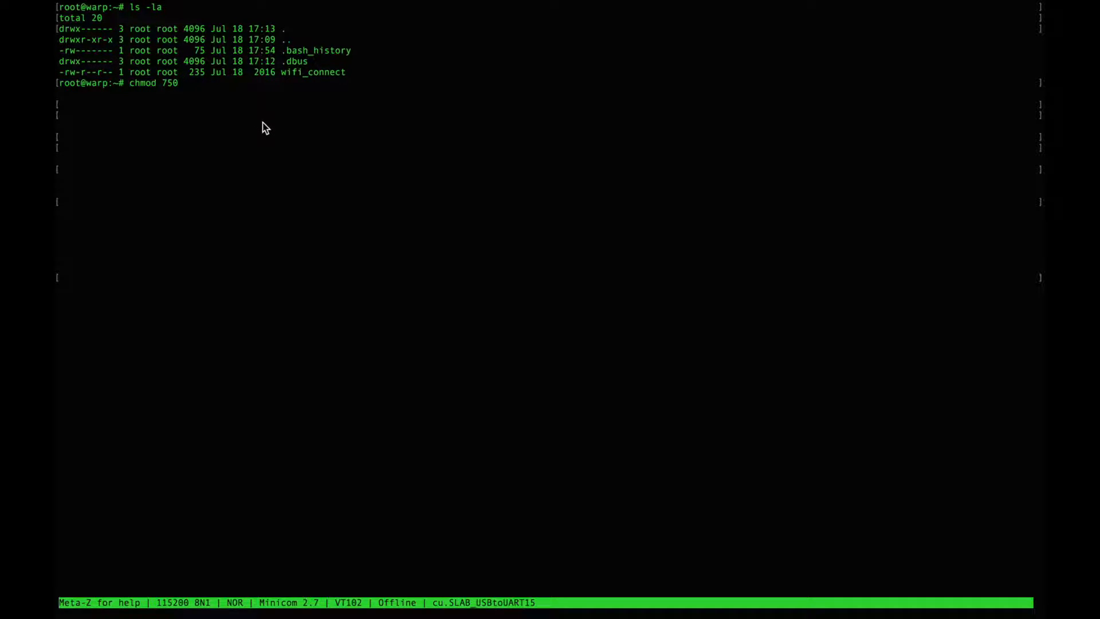
pyautogui.write('wifi_connect')
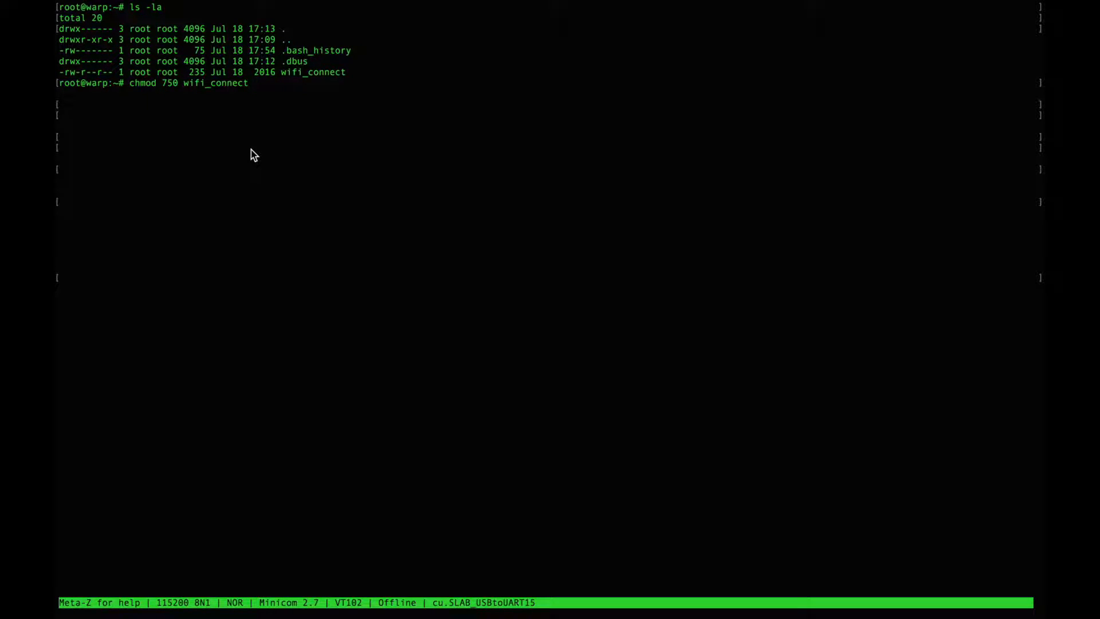
pyautogui.press('Return')
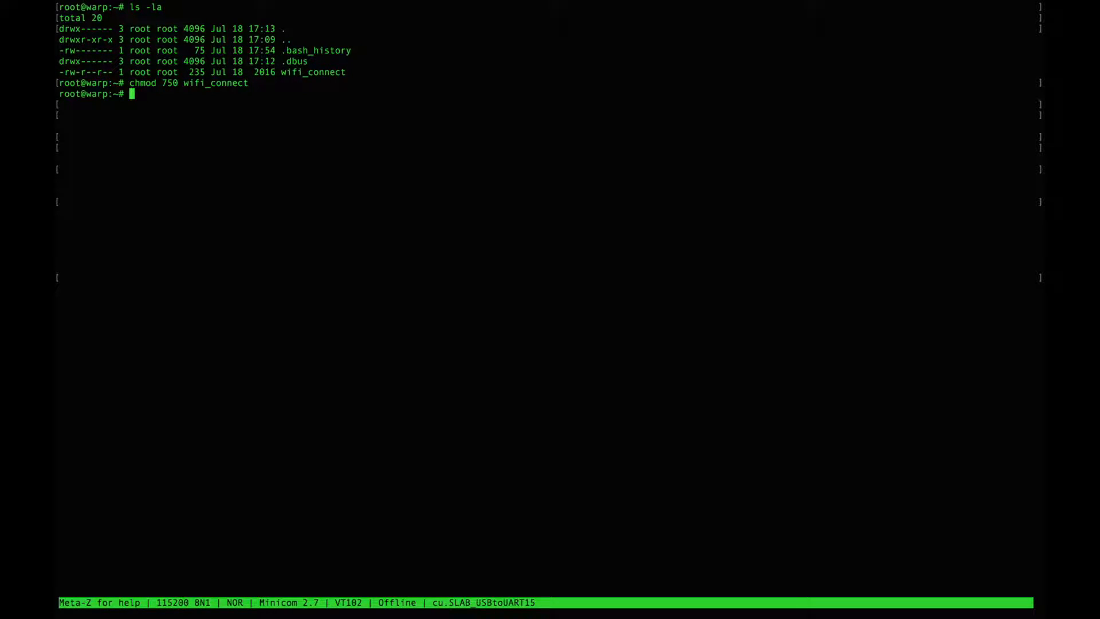
pyautogui.press('Return')
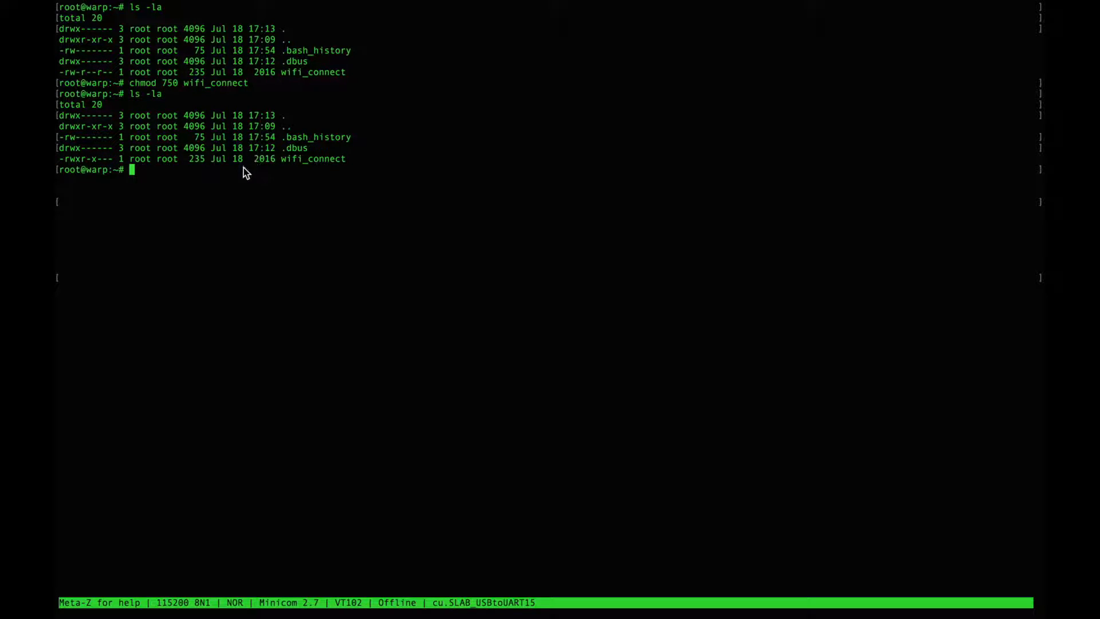
pyautogui.moveTo(95, 166)
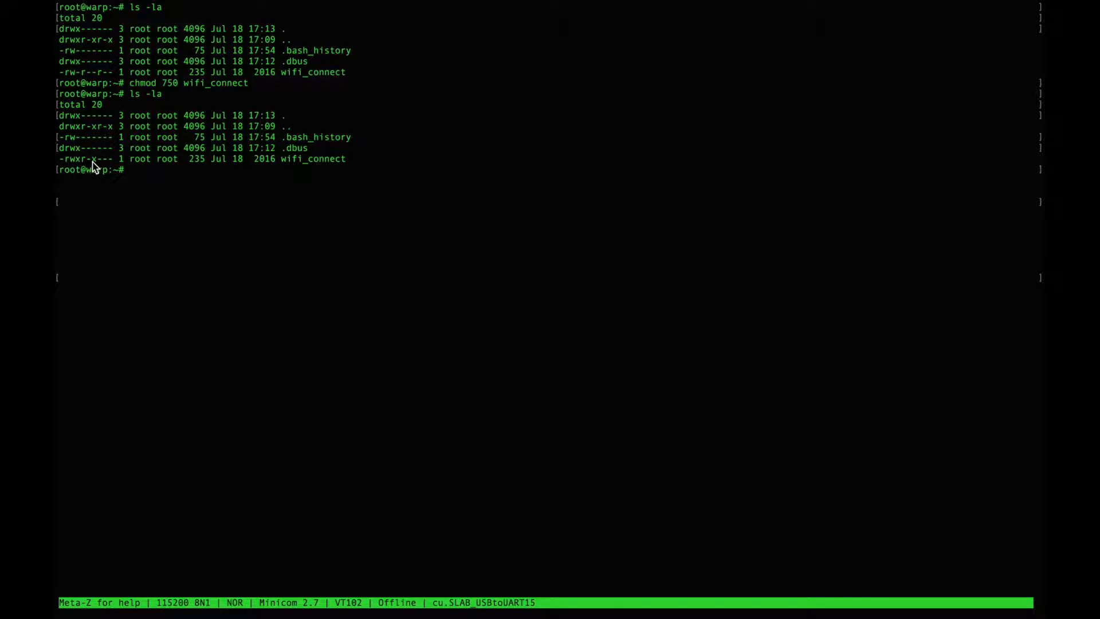
pyautogui.moveTo(223, 184)
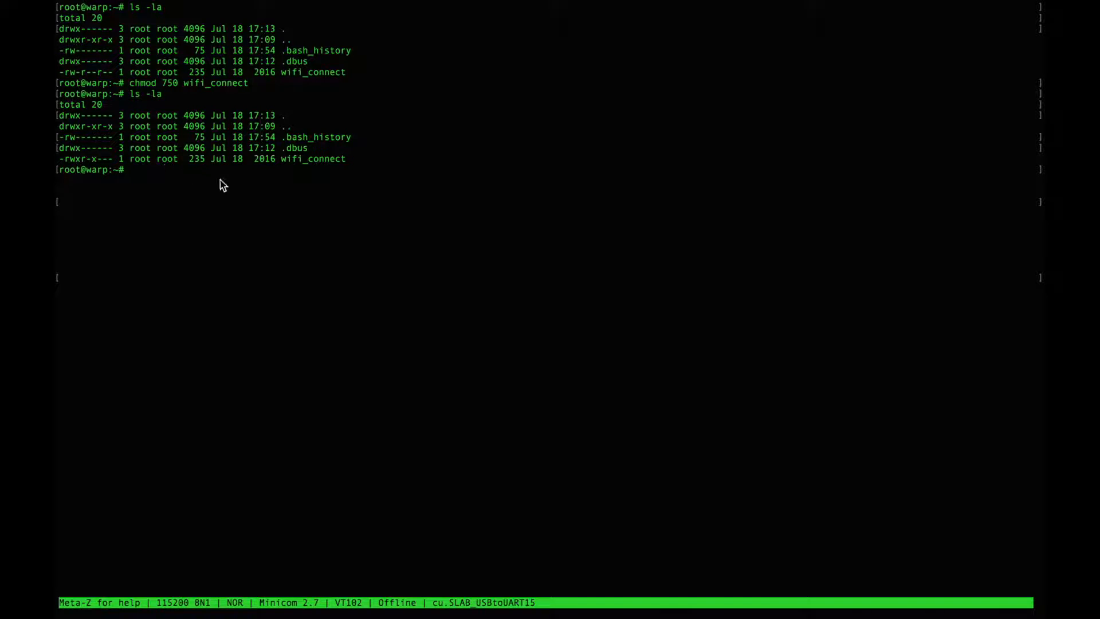
# Print wifi_connect with cat, showing its wlan0, scan, wpa_supplicant and DHCP commands.
pyautogui.write('c')
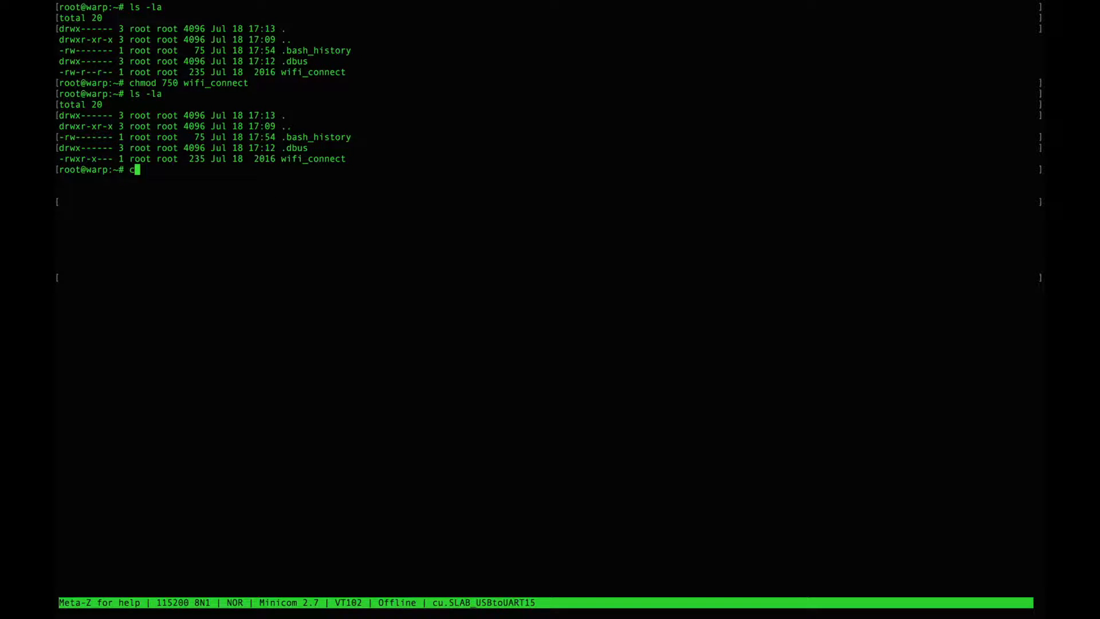
pyautogui.write('at wifi_connect')
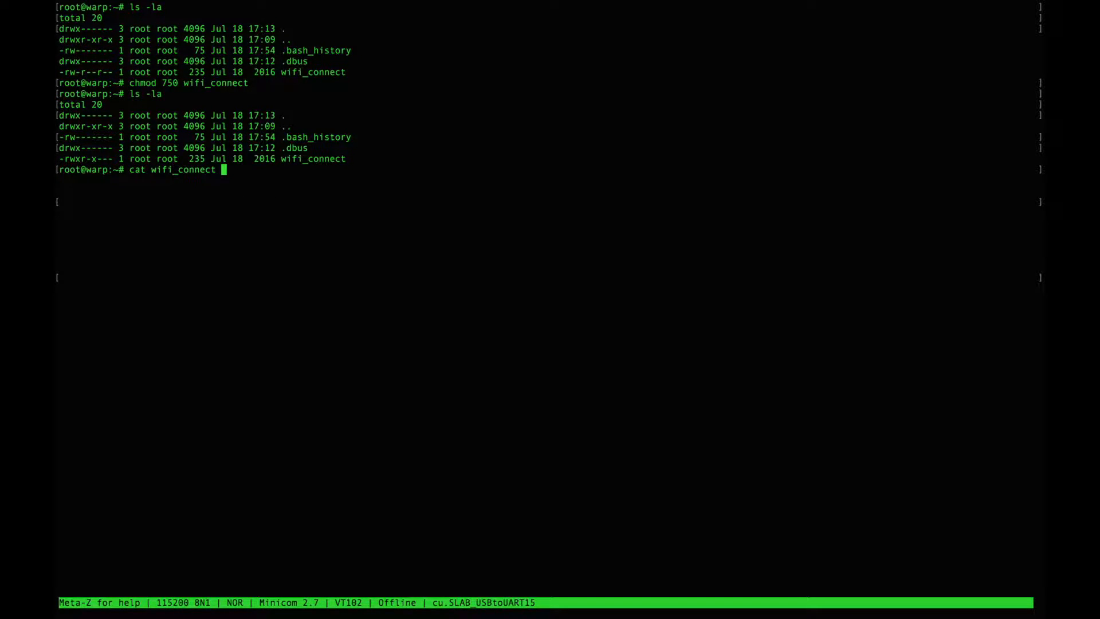
pyautogui.press('Return')
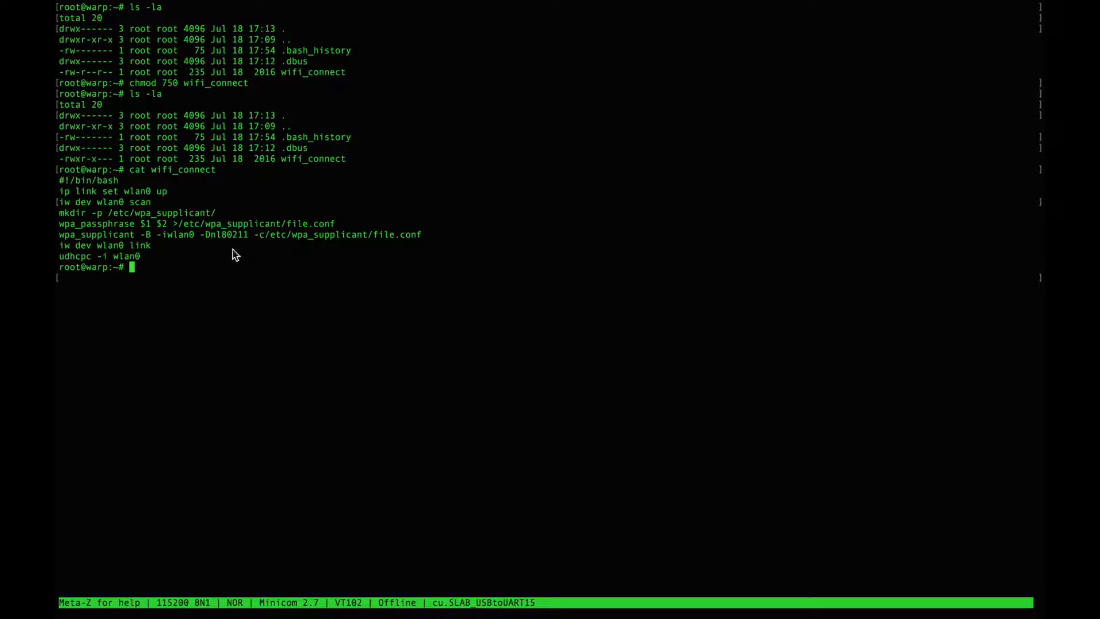
pyautogui.moveTo(143, 234)
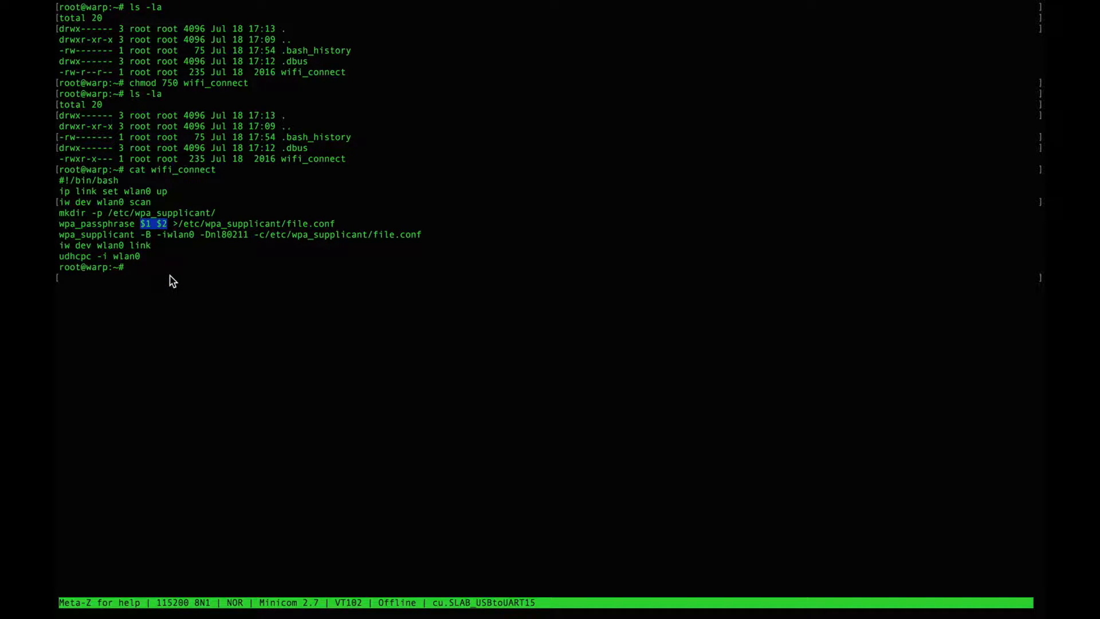
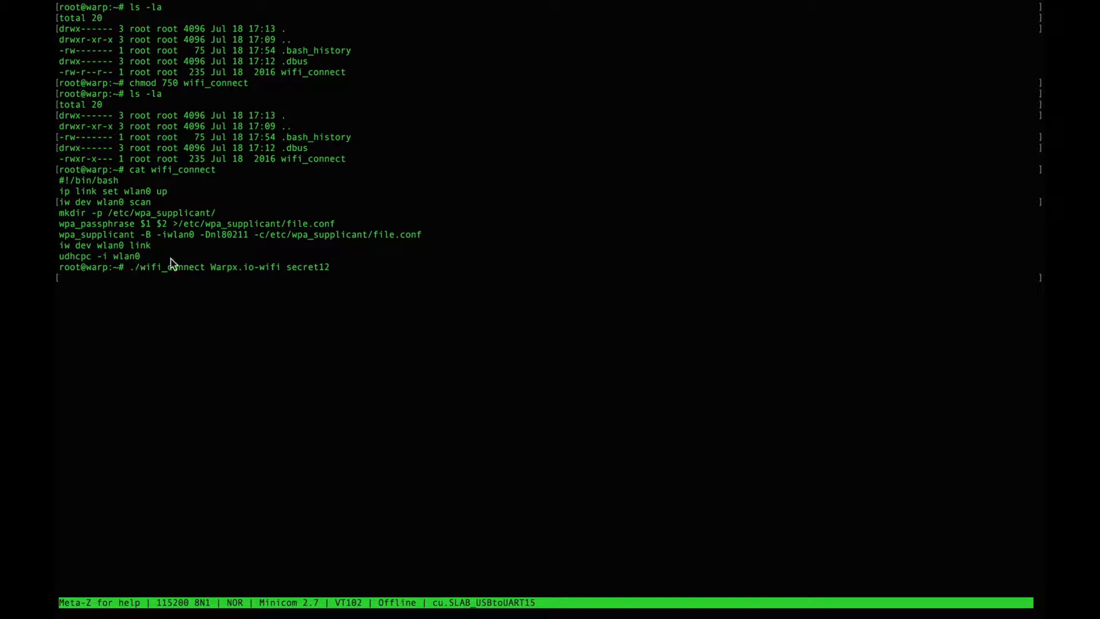
pyautogui.moveTo(279, 286)
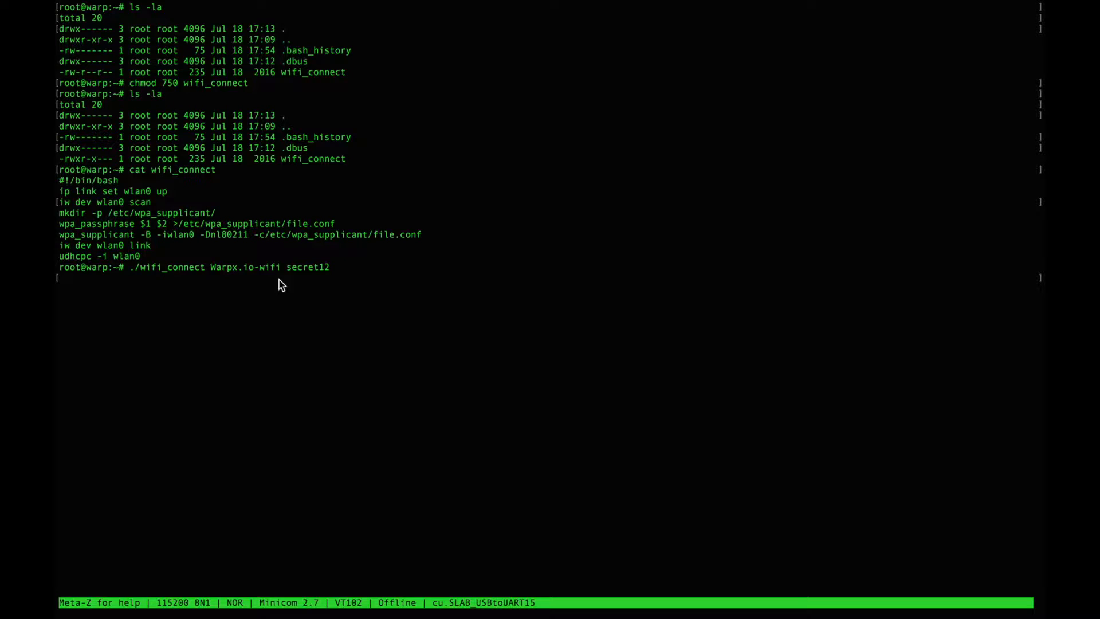
pyautogui.moveTo(331, 283)
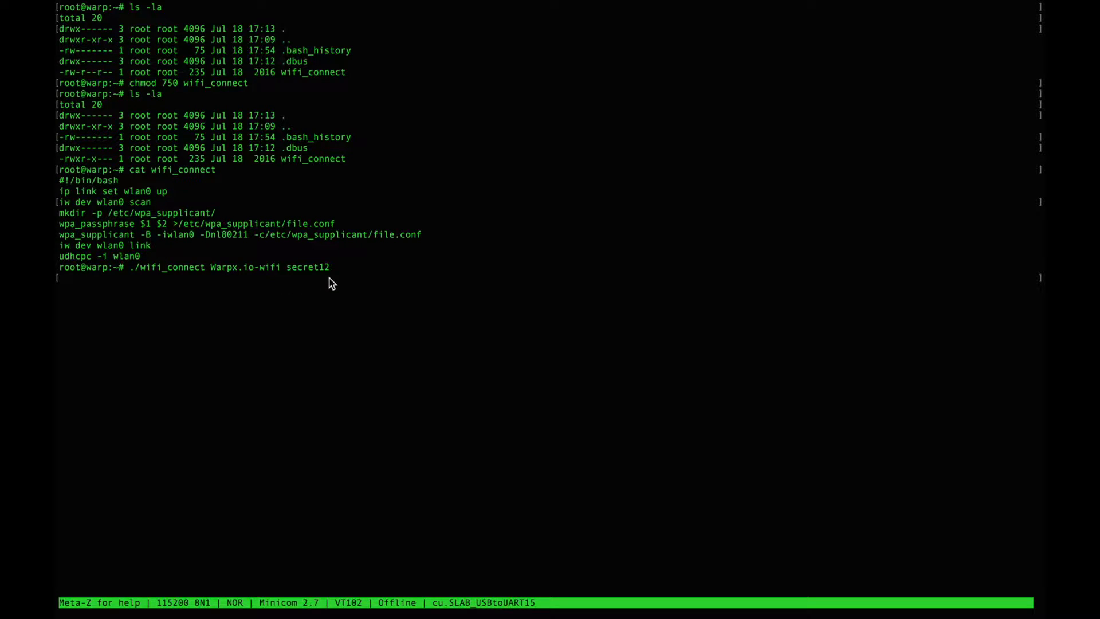
pyautogui.moveTo(344, 282)
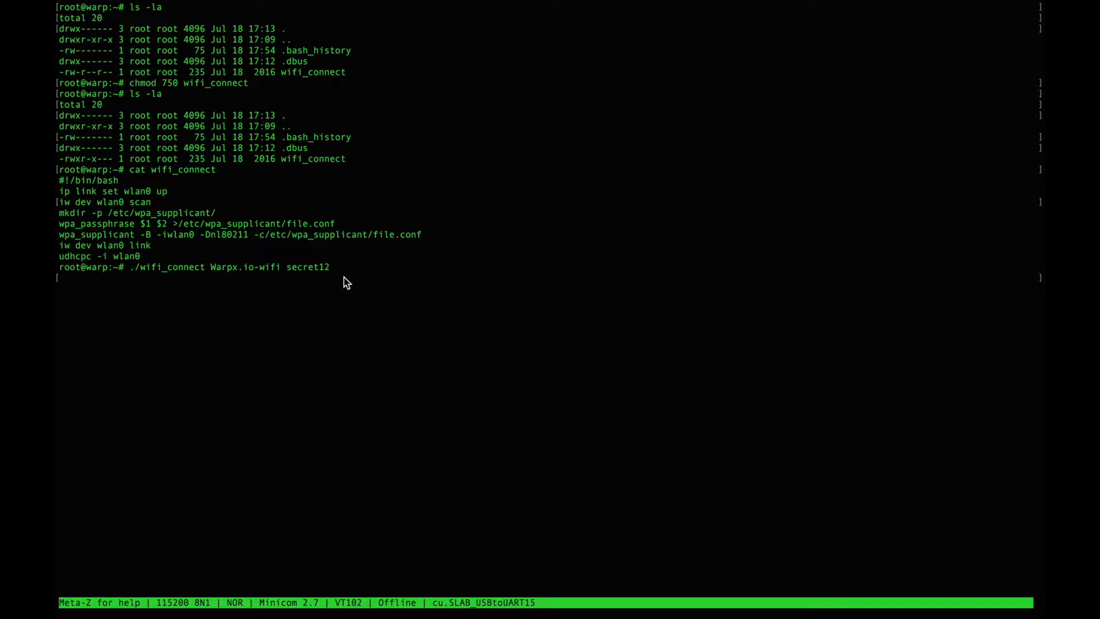
# Run the script and follow its scan, wpa_supplicant and 192.168.43.155 DHCP lease output.
pyautogui.press('Return')
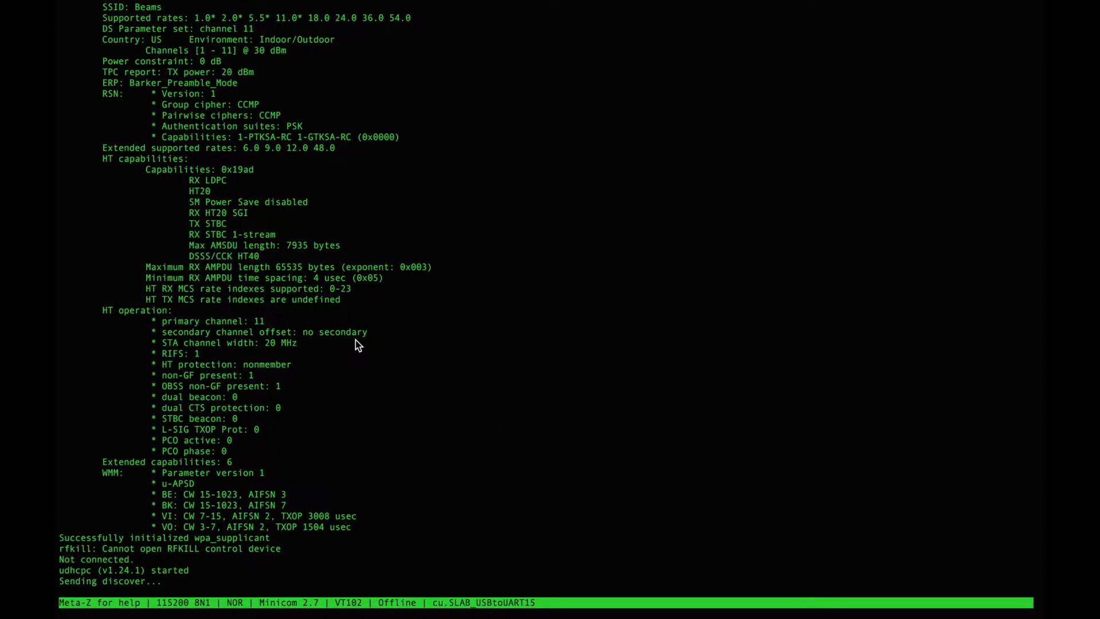
pyautogui.scroll(-3)
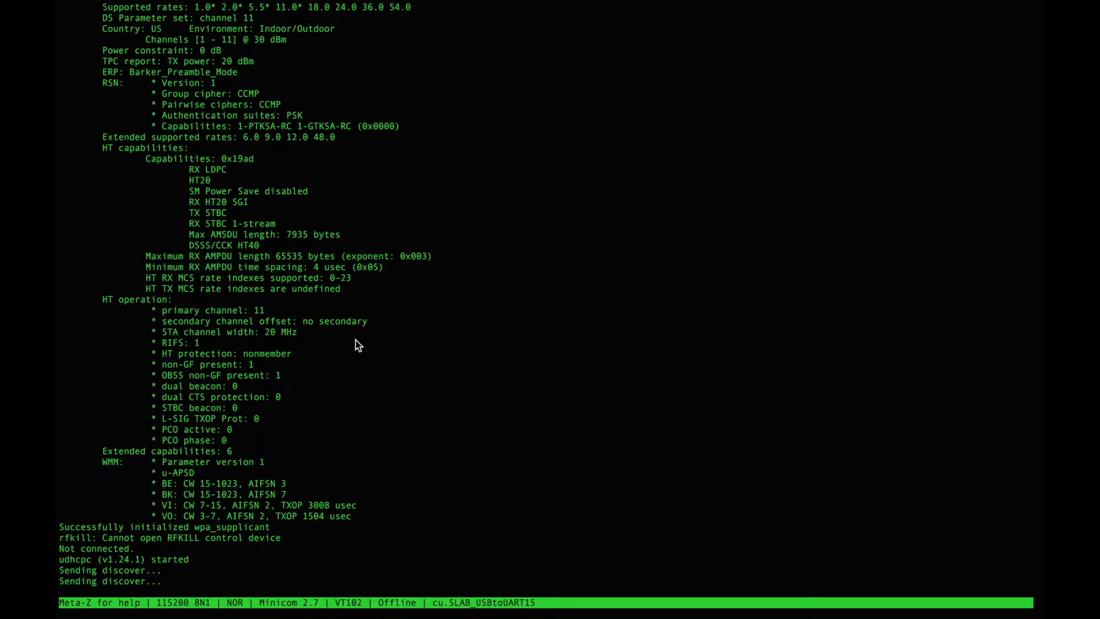
pyautogui.scroll(-3)
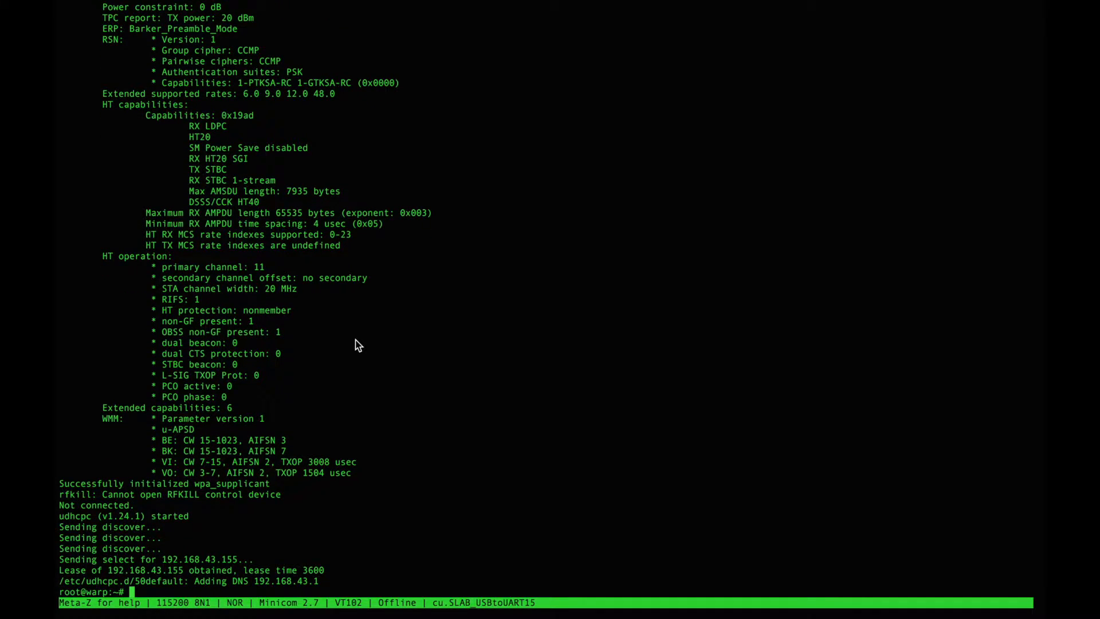
# Run ifconfig and highlight wlan0's address 192.168.43.155.
pyautogui.write('if')
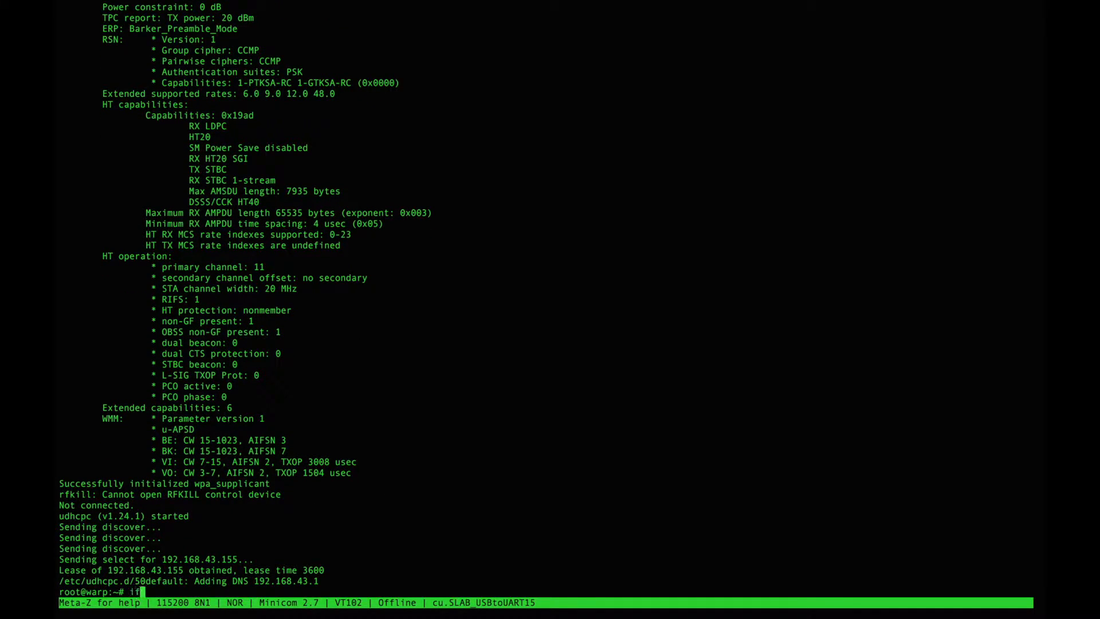
pyautogui.press('Return')
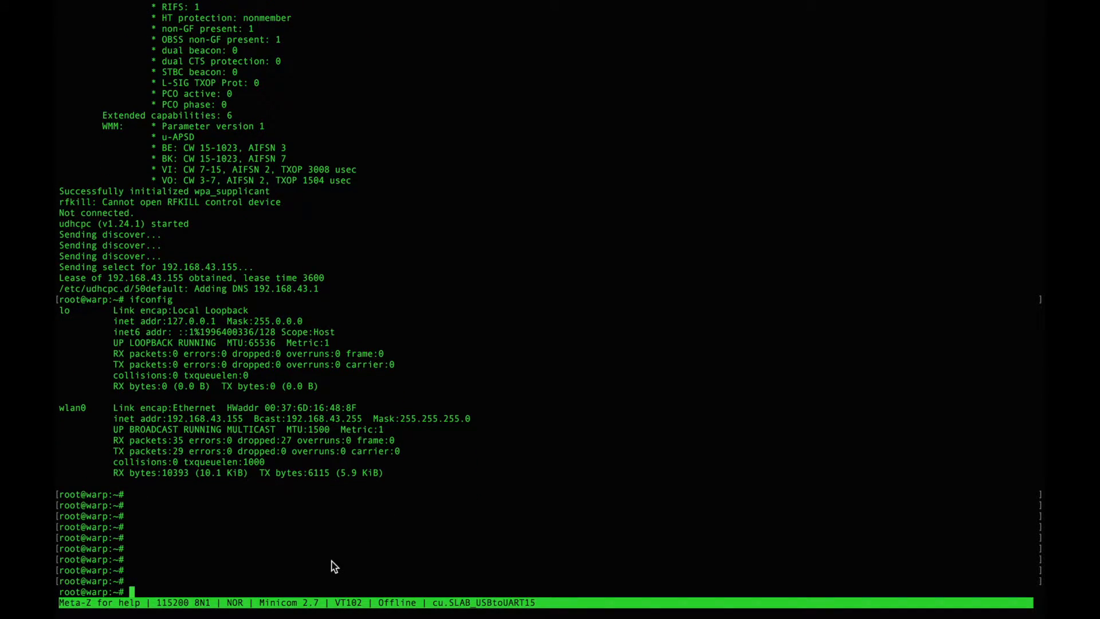
pyautogui.moveTo(62, 414)
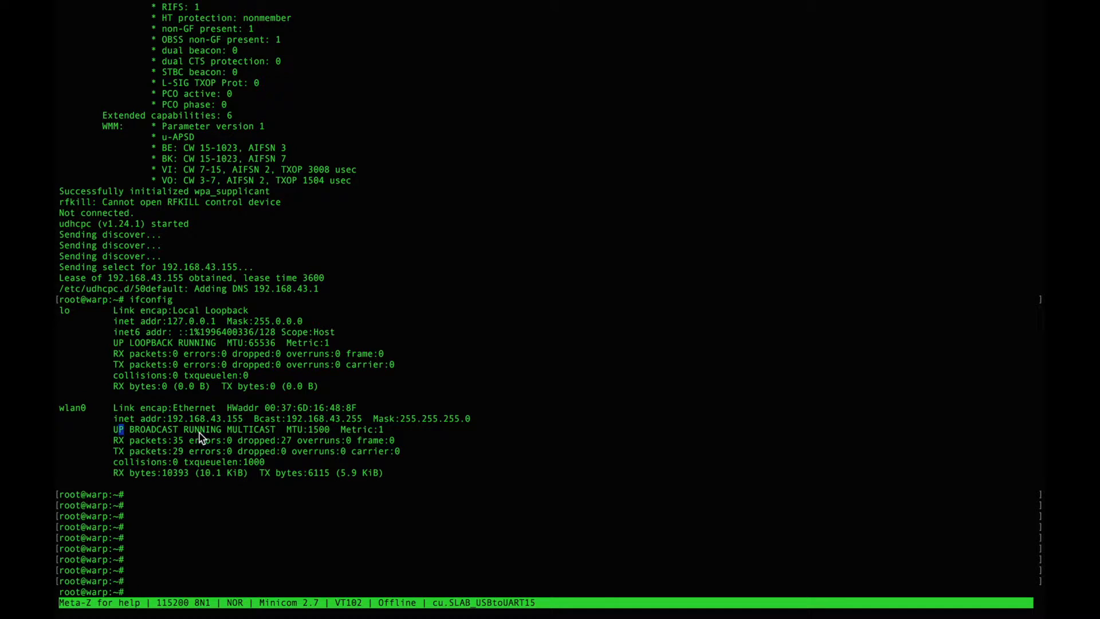
pyautogui.doubleClick(206, 419)
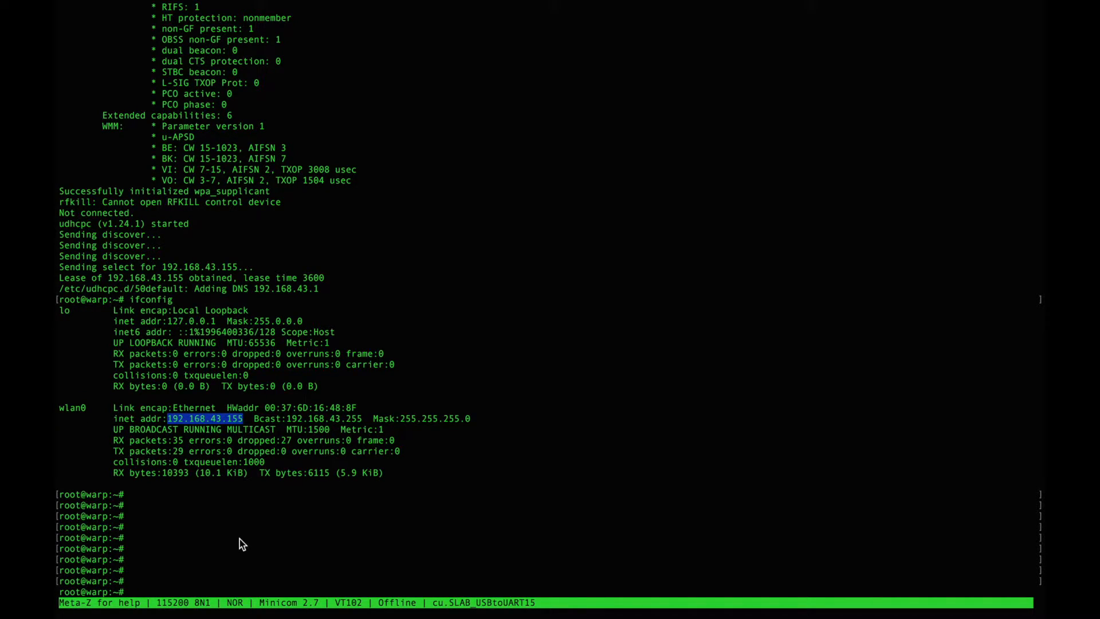
# Ping 8.8.8.8 to confirm internet access over Wi-Fi.
pyautogui.write('ping 8.8.8.8')
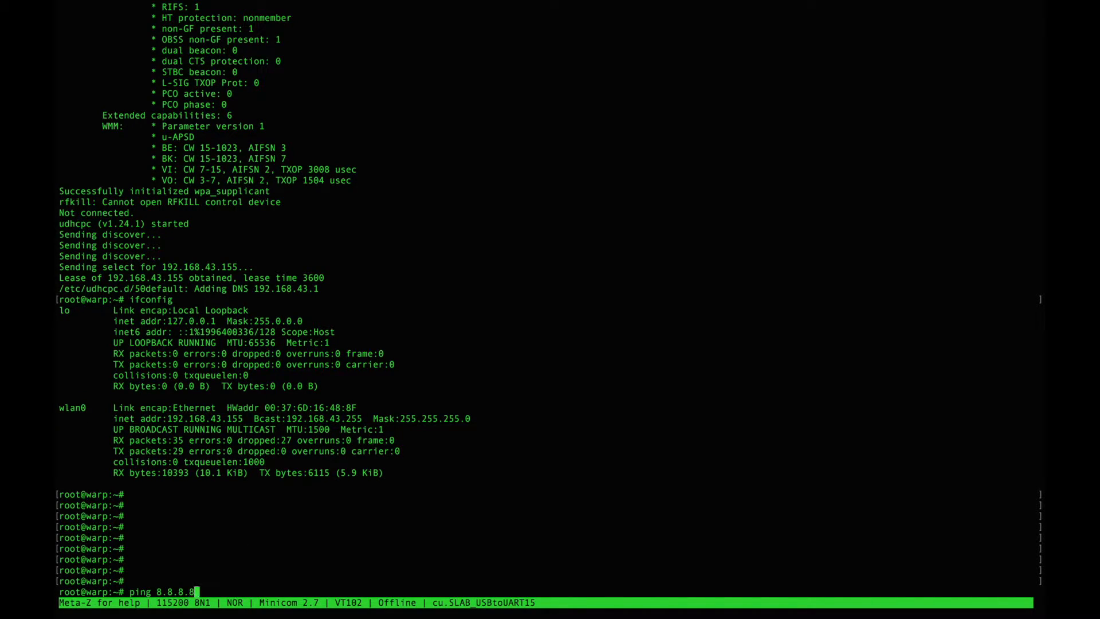
pyautogui.press('Return')
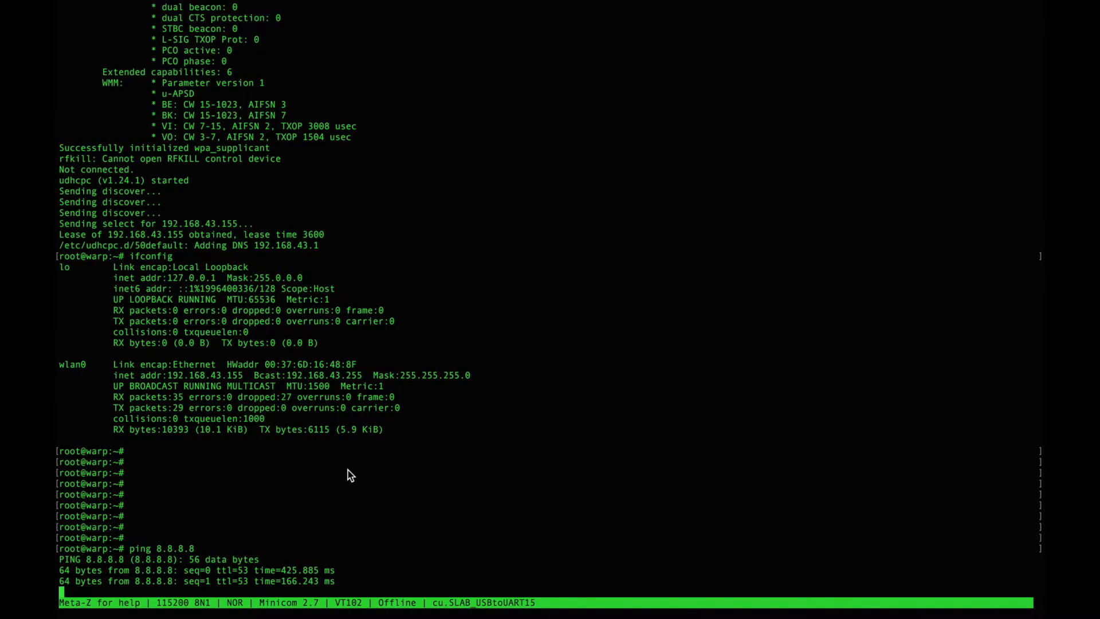